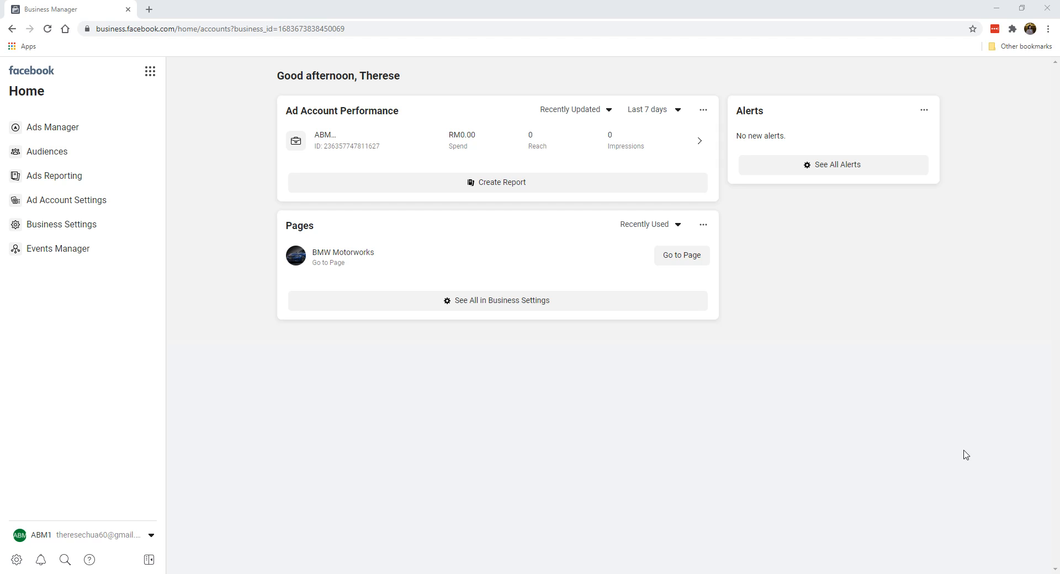
mouse_move(392, 346)
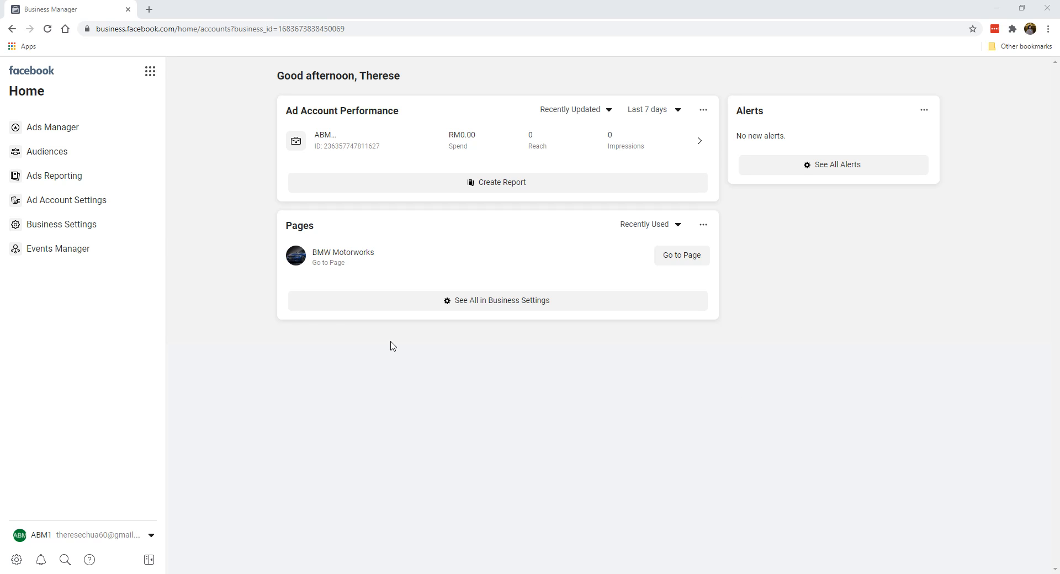
mouse_move(287, 335)
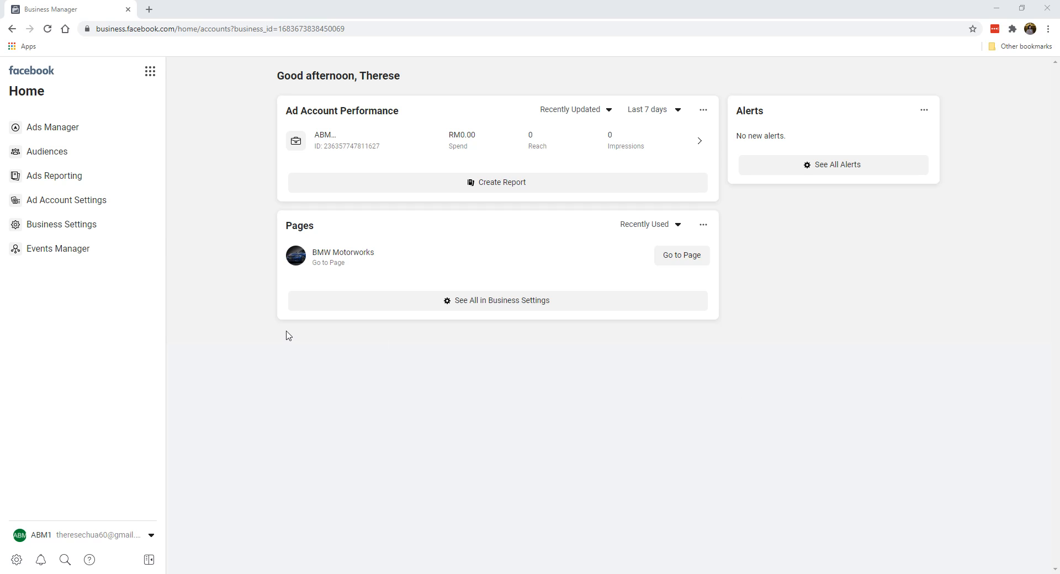
mouse_move(306, 405)
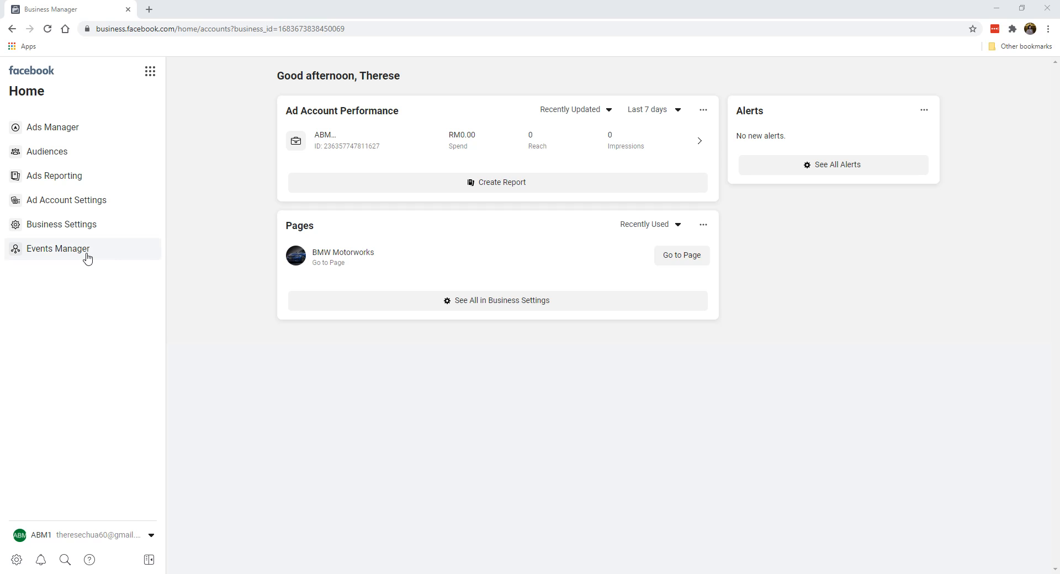
mouse_move(57, 248)
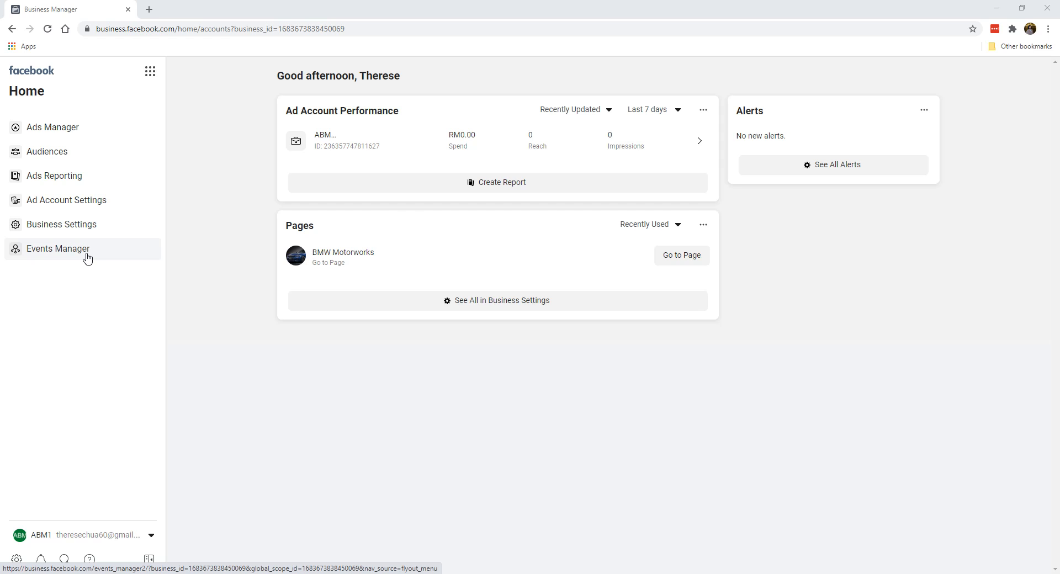
Reach the Connect a New Data Source dialog from the Events Manager sidebar.
click(57, 248)
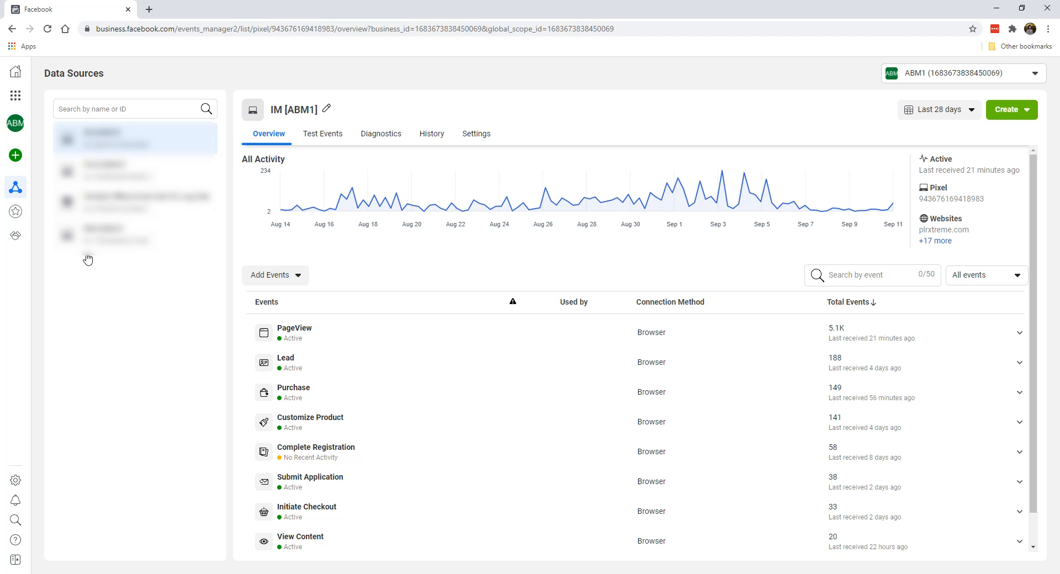
mouse_move(112, 309)
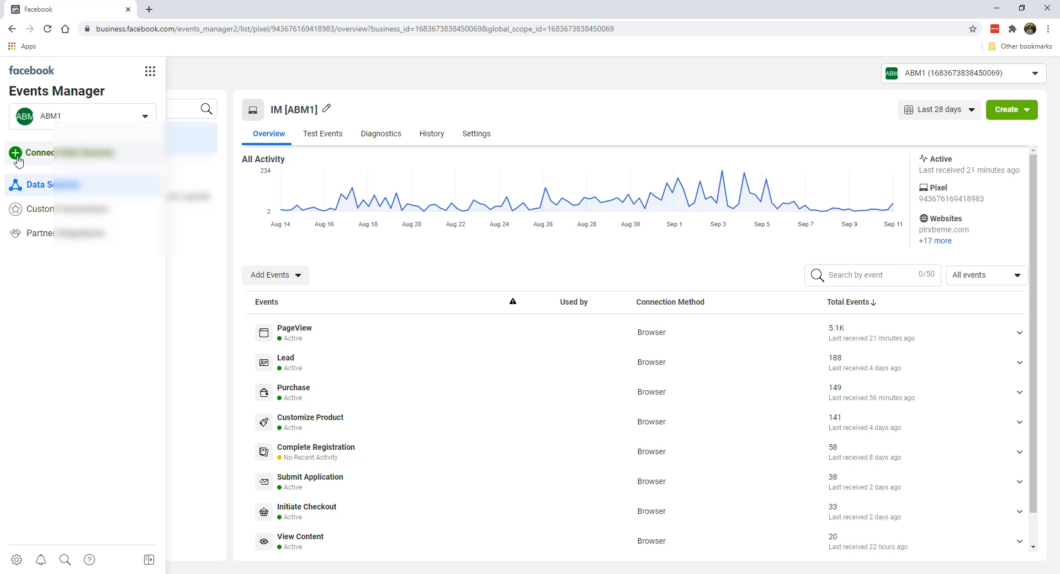
click(41, 153)
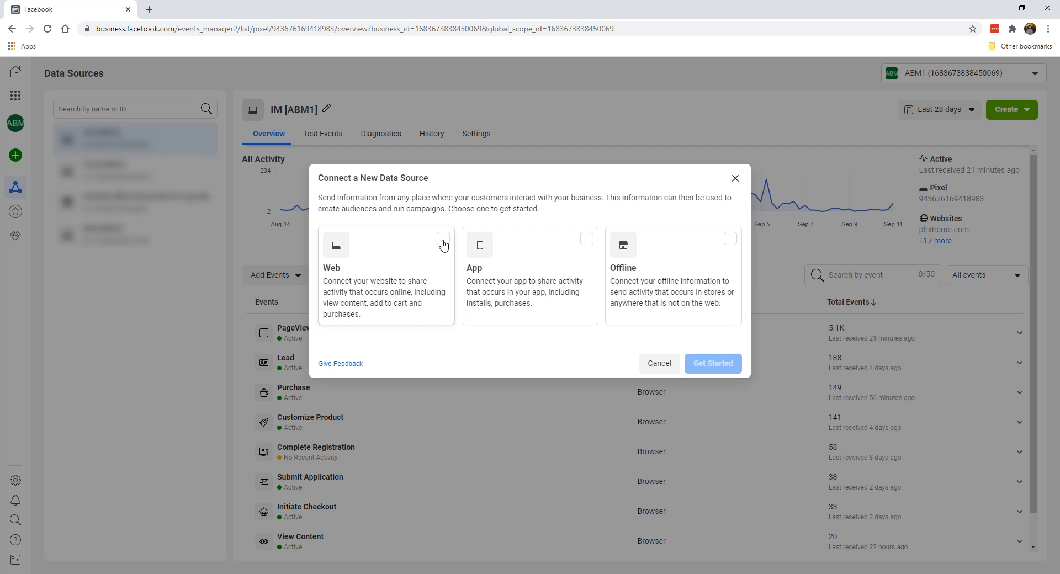
Choose Web as the source and Facebook Pixel as the connection method, reaching Add Details.
click(444, 244)
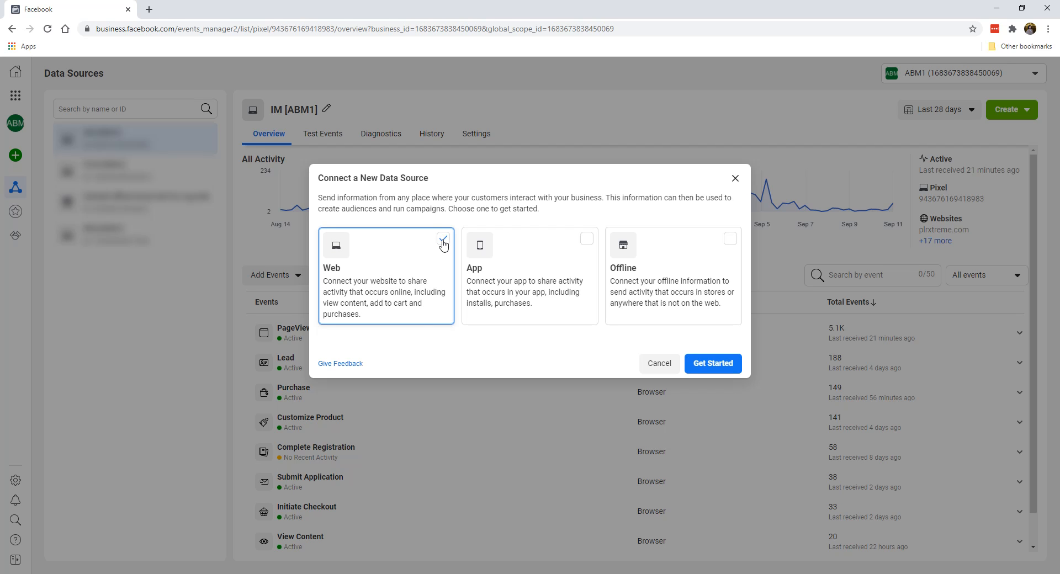
click(711, 364)
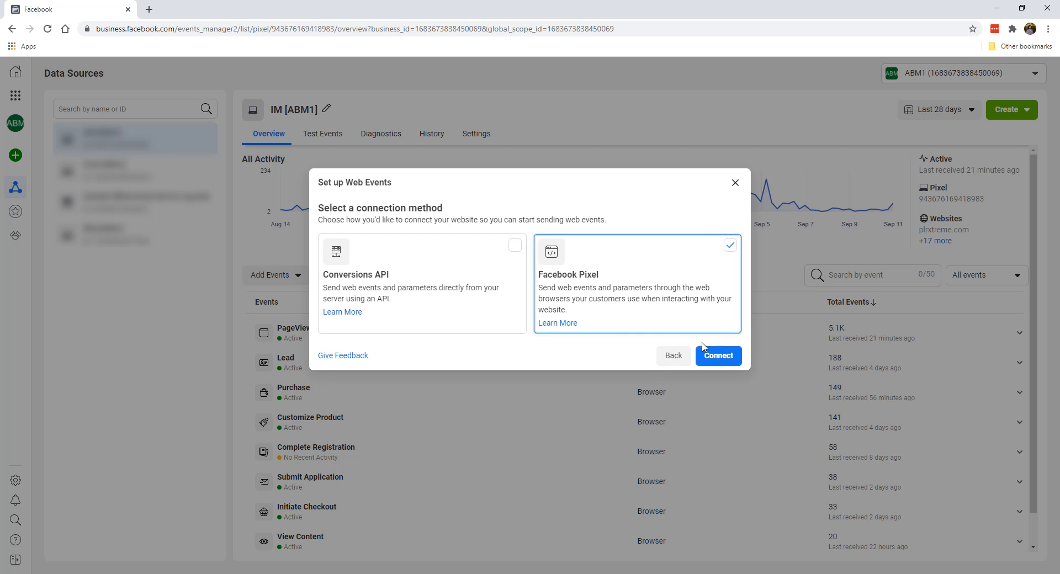
click(717, 355)
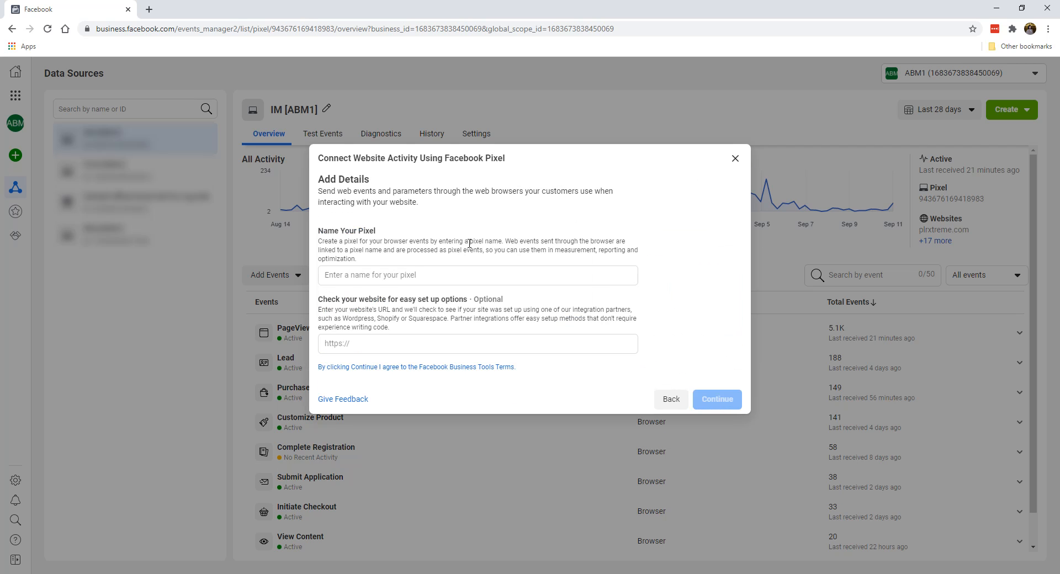
click(477, 274)
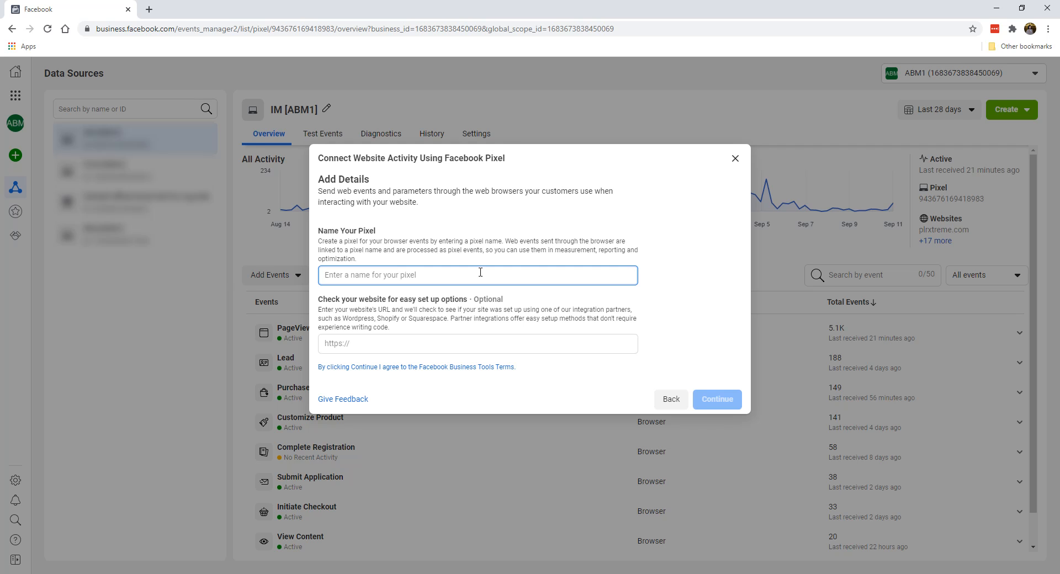
text(Shopodium Co)
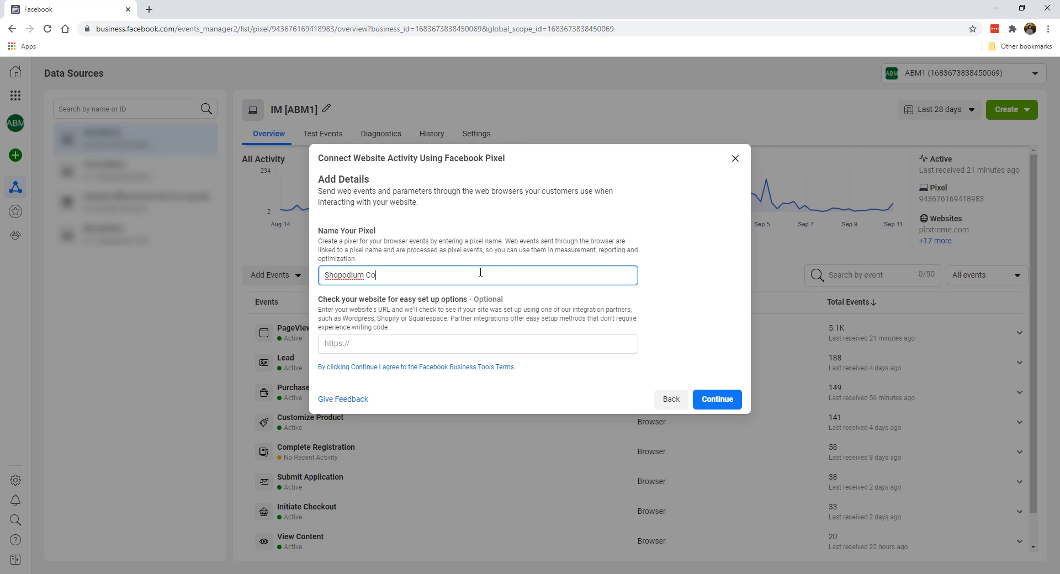
click(476, 344)
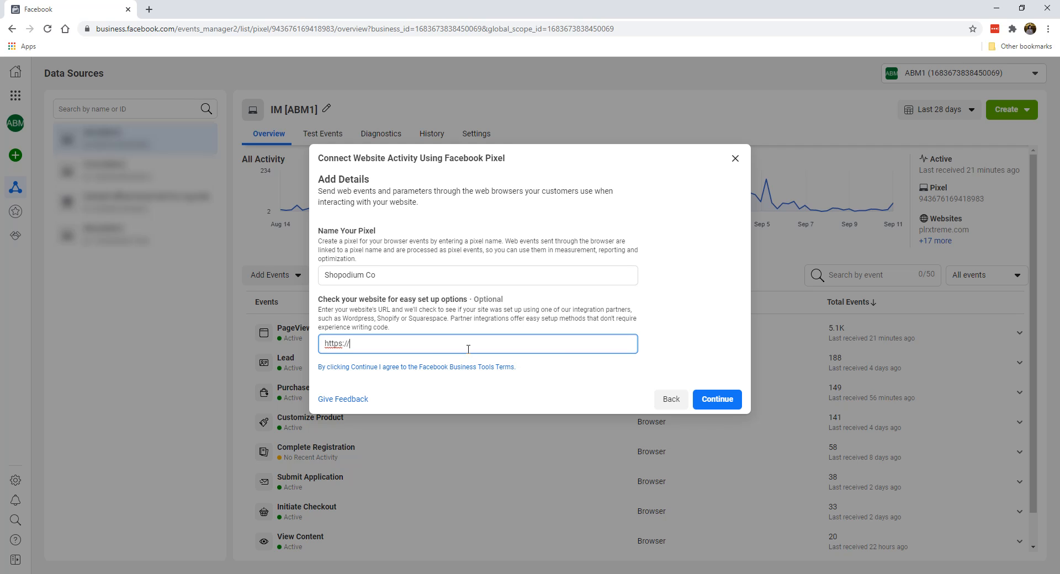
text(shopodiumc)
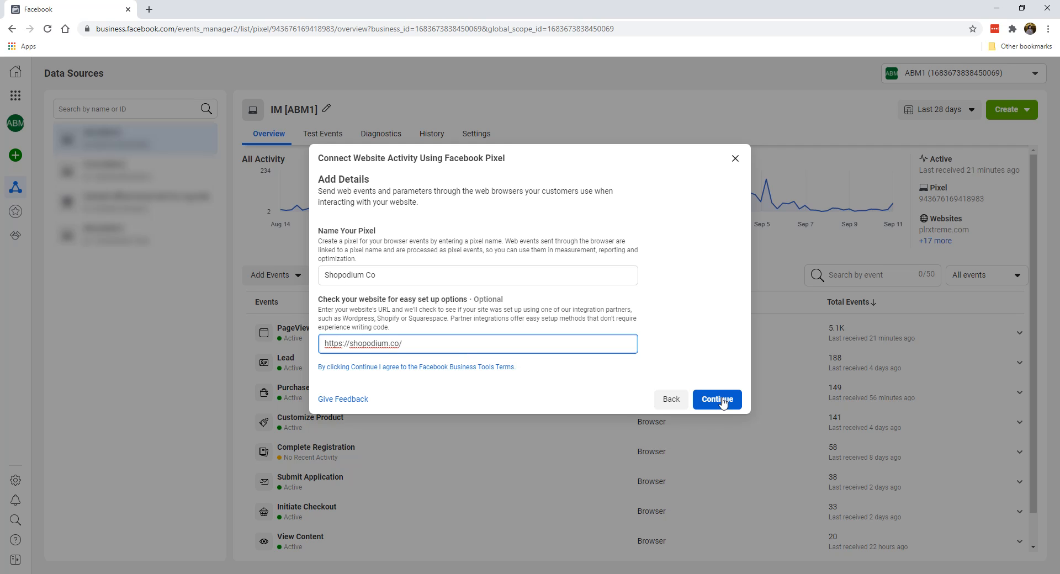
click(716, 398)
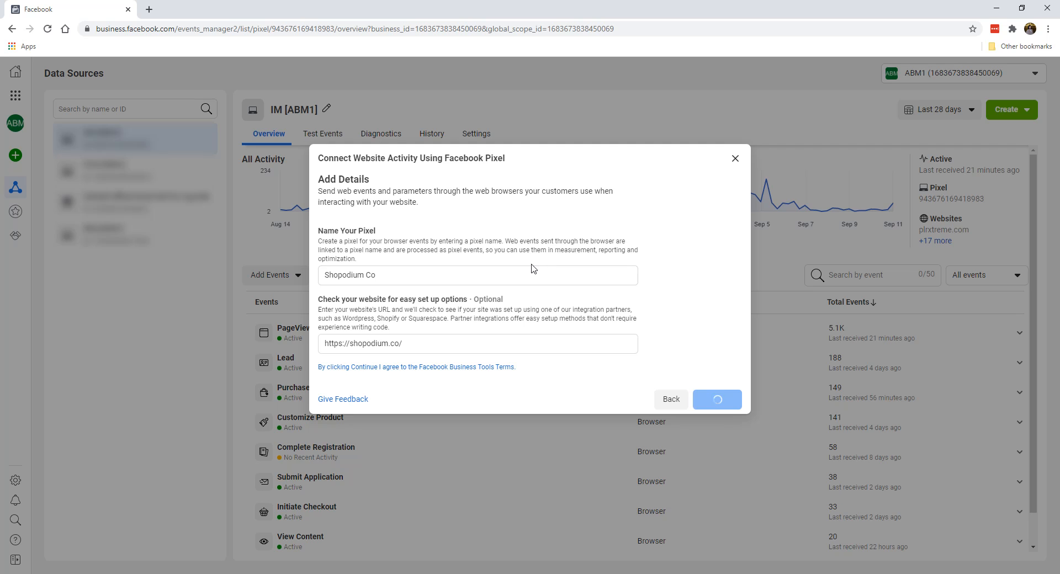
click(716, 399)
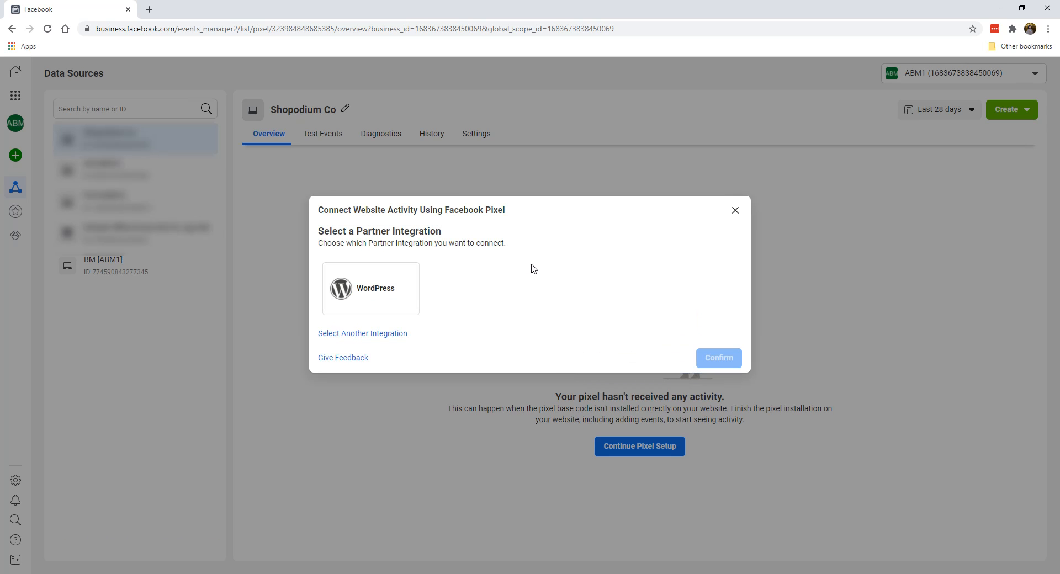
mouse_move(474, 259)
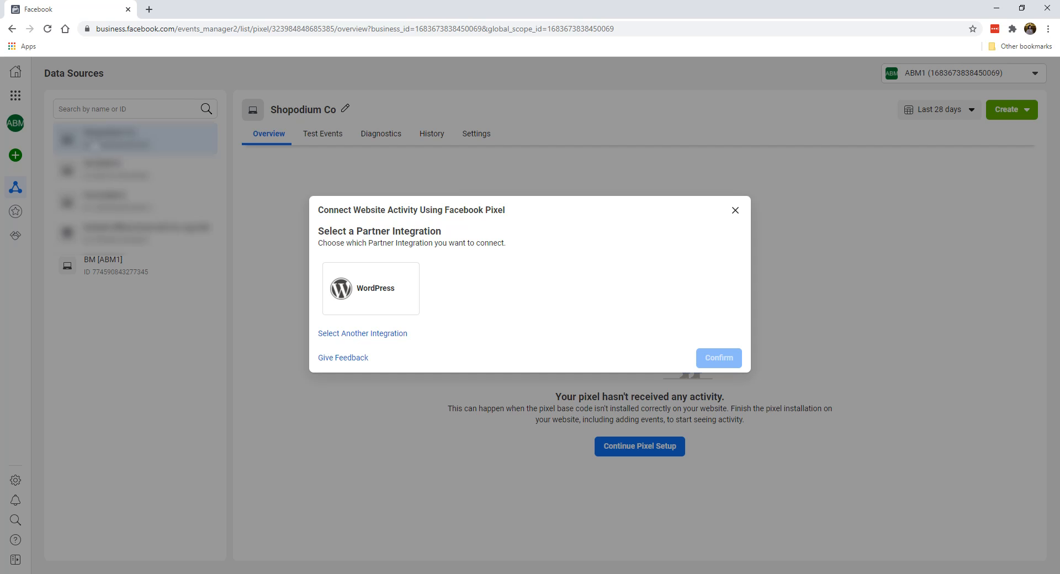
mouse_move(407, 287)
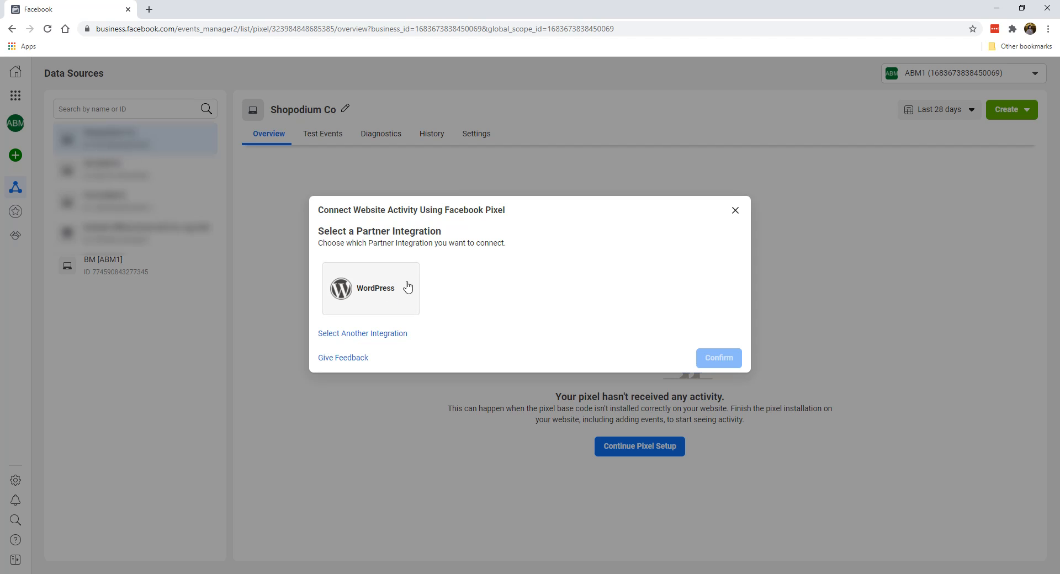
mouse_move(480, 290)
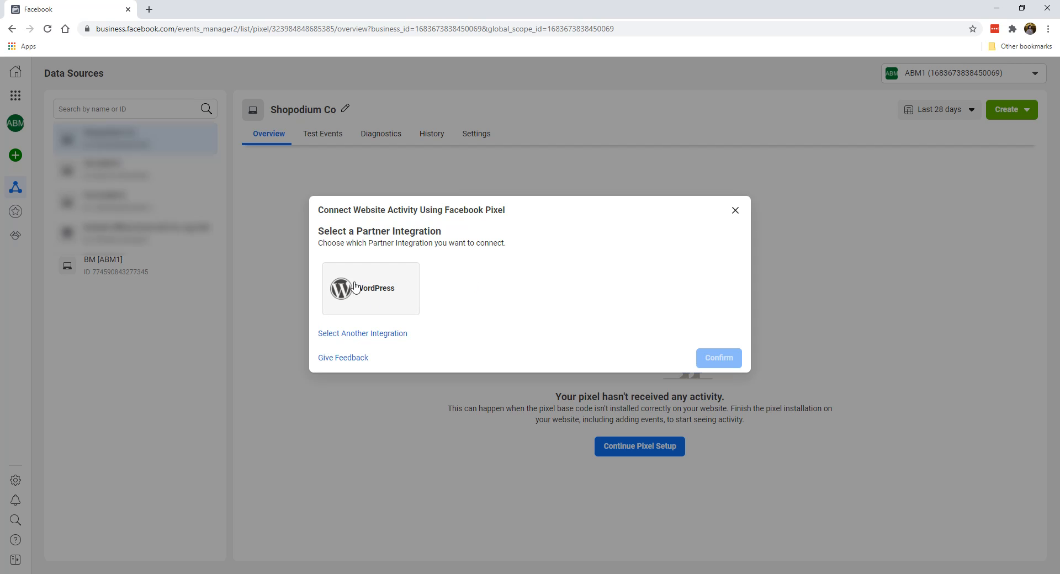
mouse_move(351, 336)
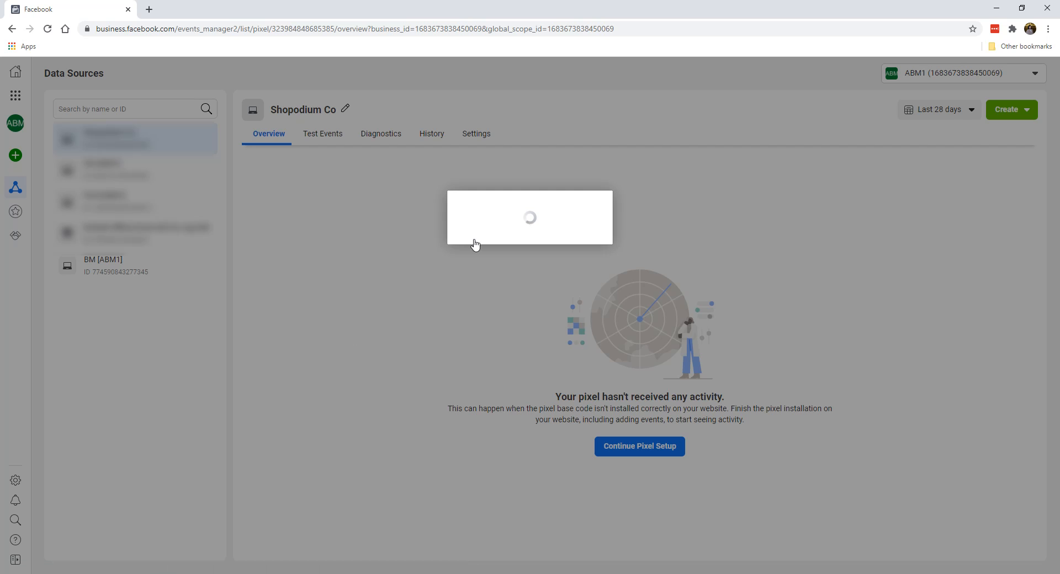
Pick Shopify from the full list of integration partners.
click(638, 446)
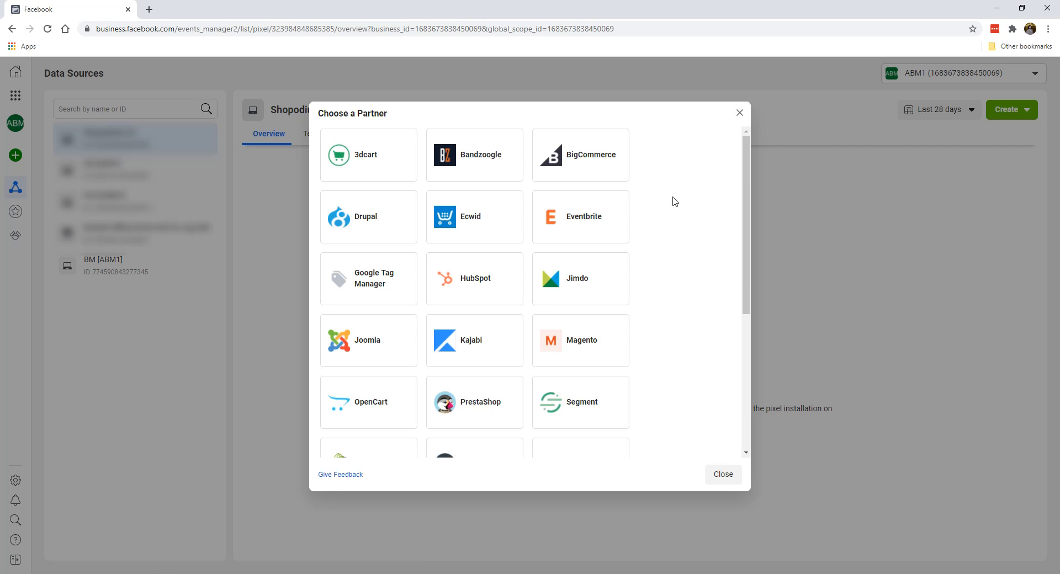
scroll(down, 3)
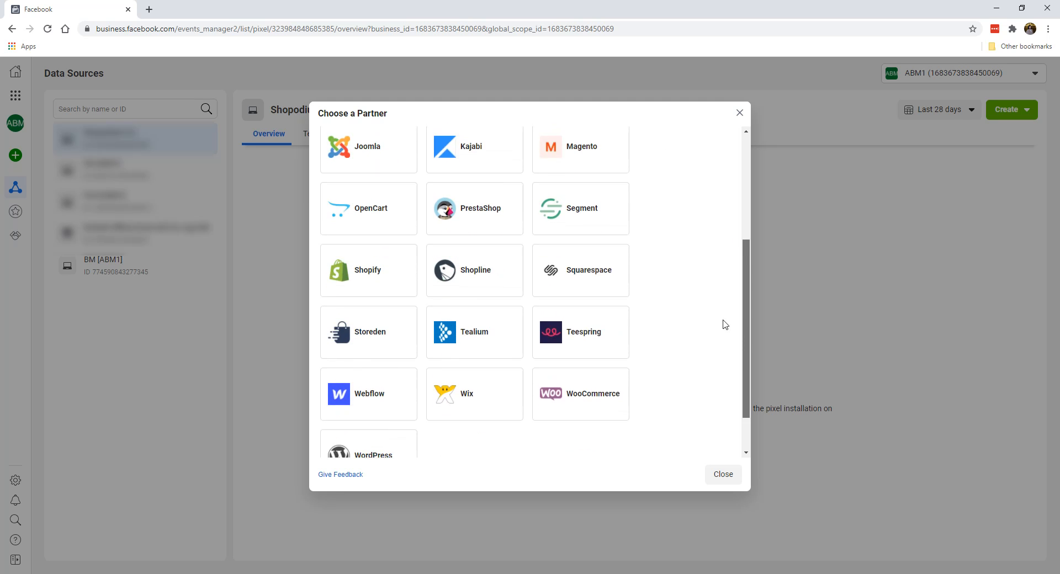
scroll(down, 3)
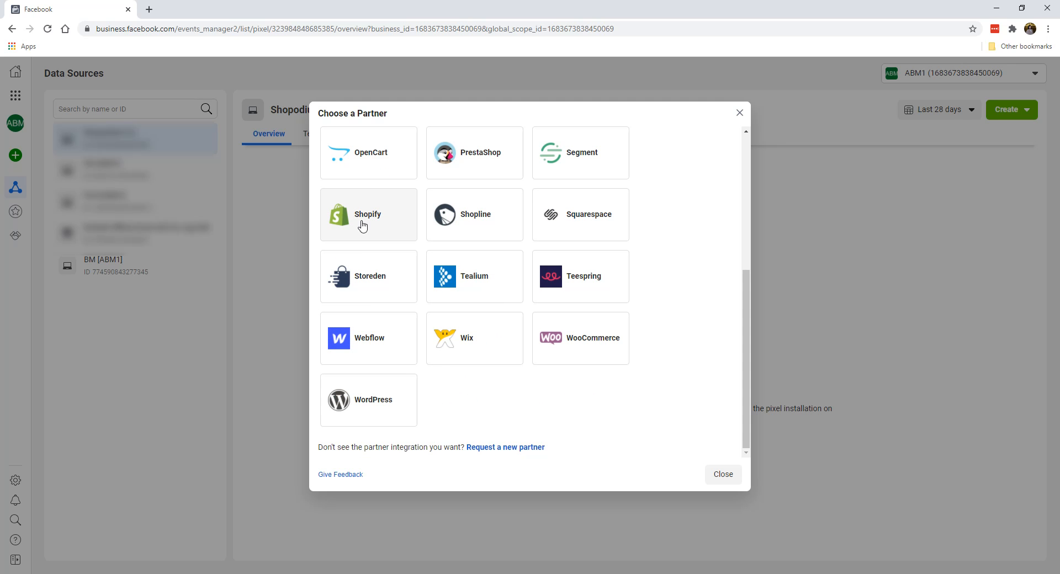
click(368, 214)
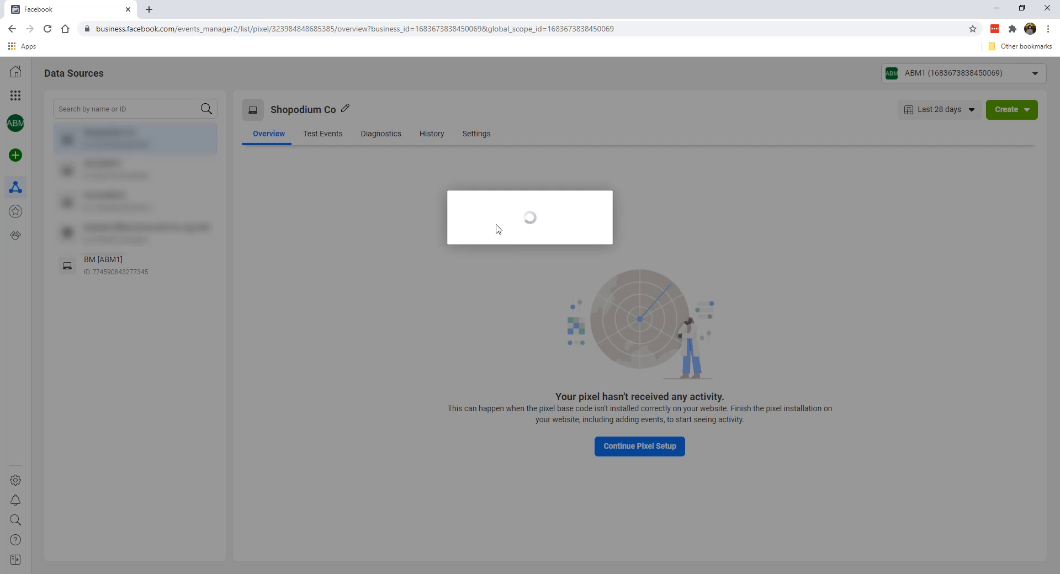